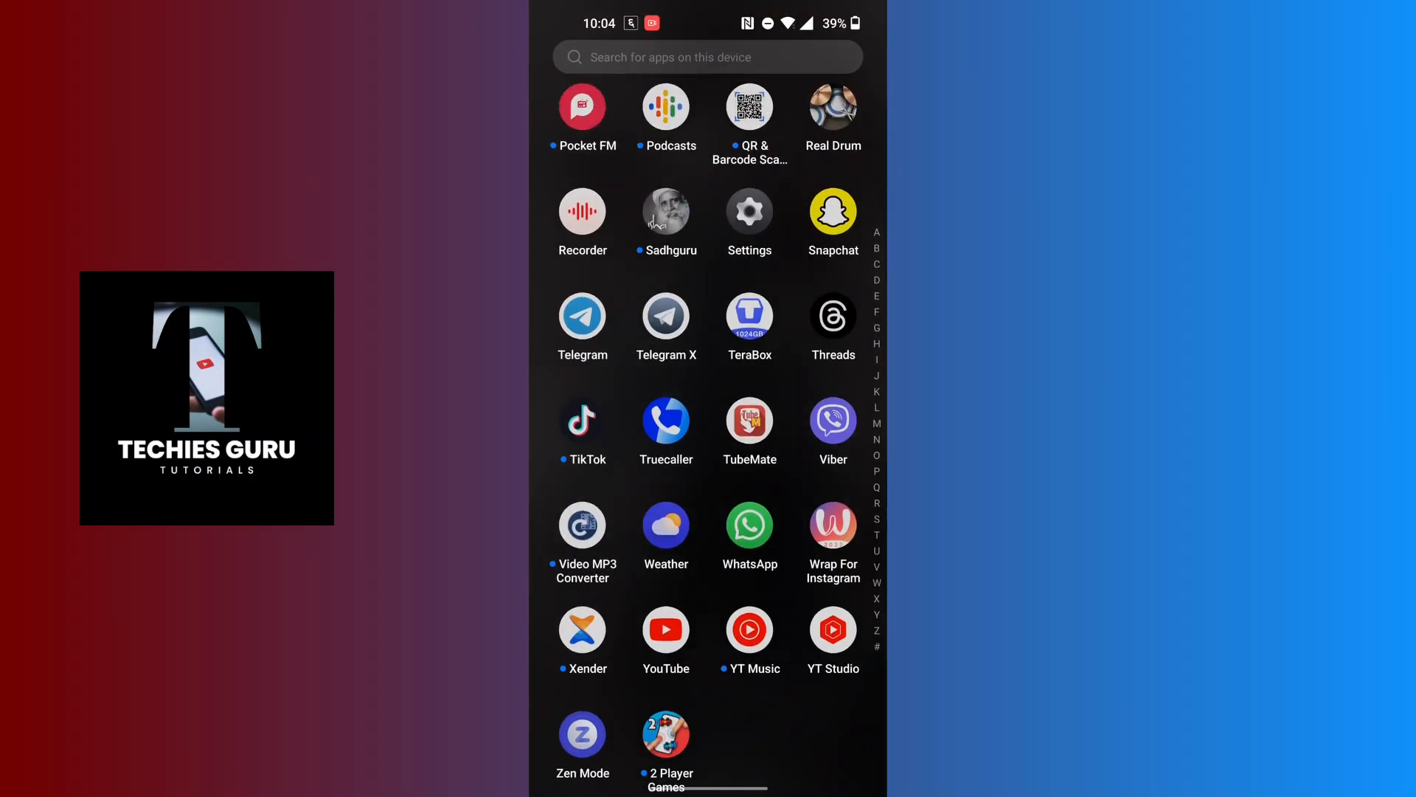
Launch Viber from the Android app drawer
click(832, 423)
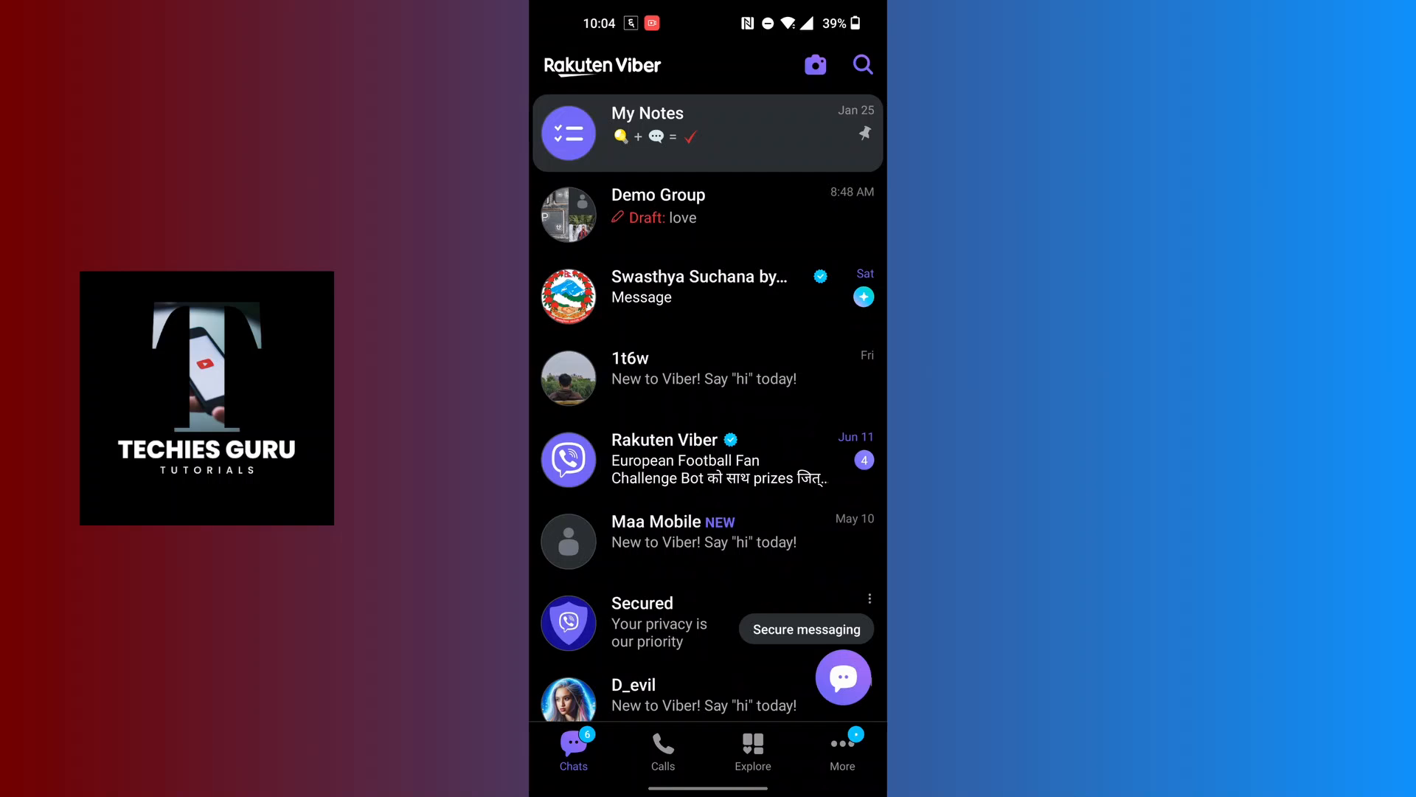
Show the Calls contacts list and scroll down to the B names
click(662, 750)
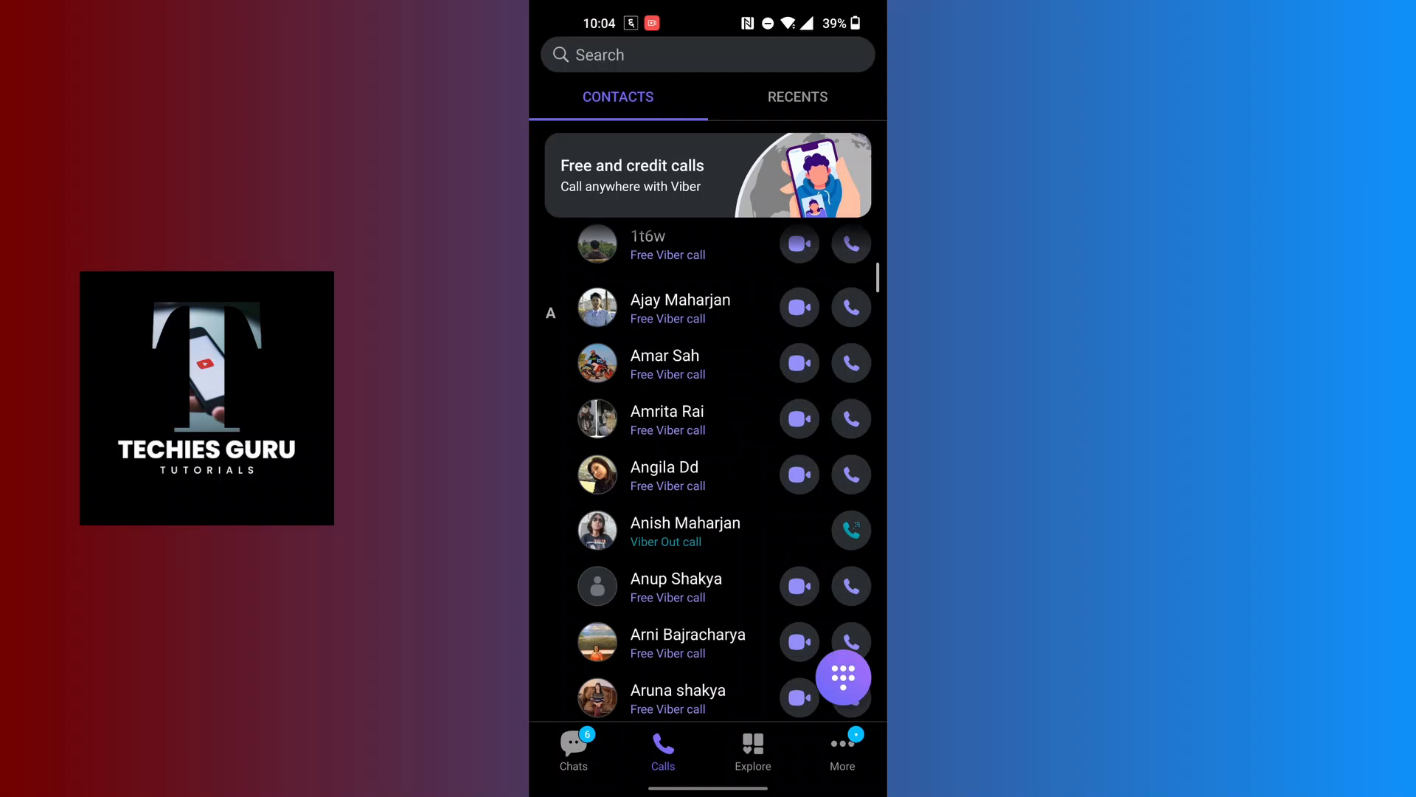
scroll(down, 3)
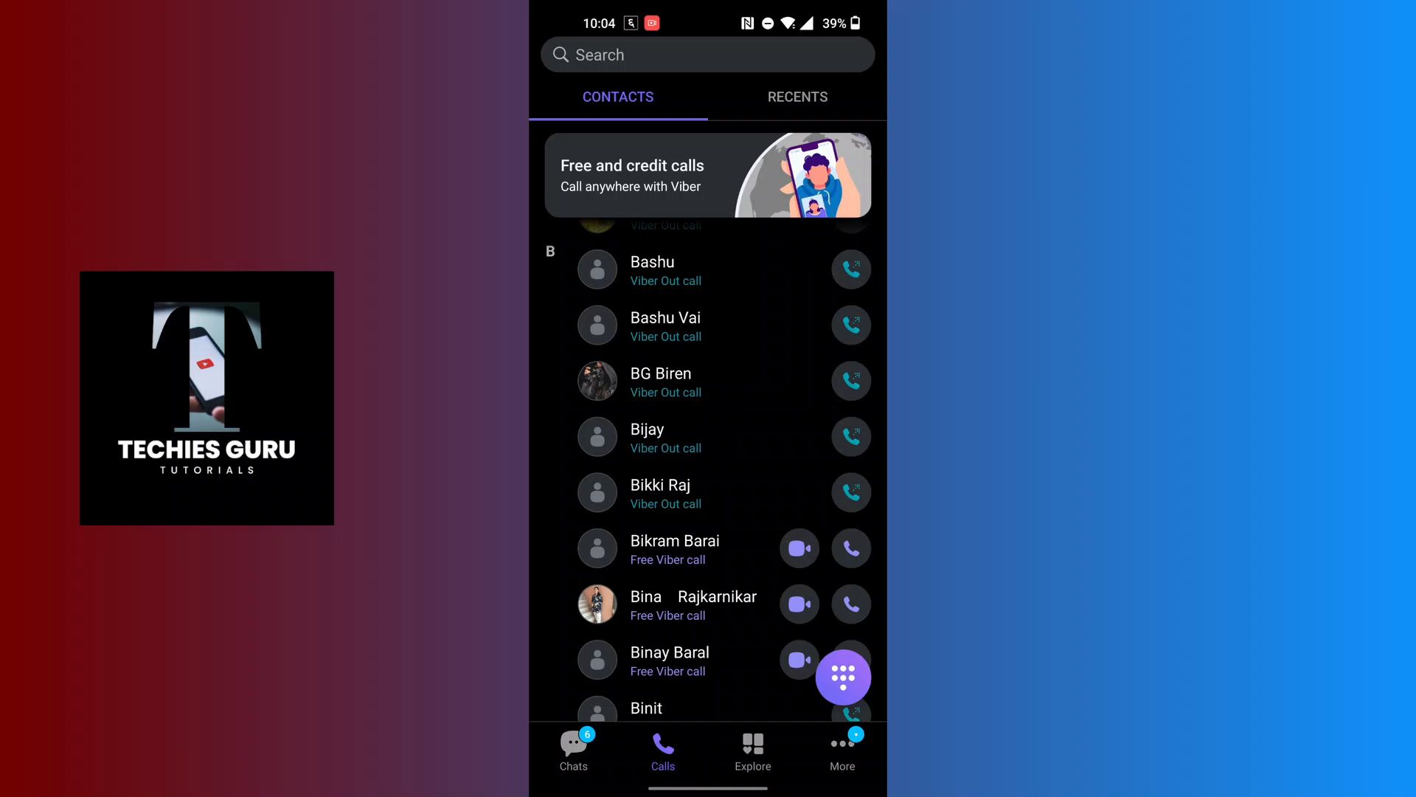
click(673, 547)
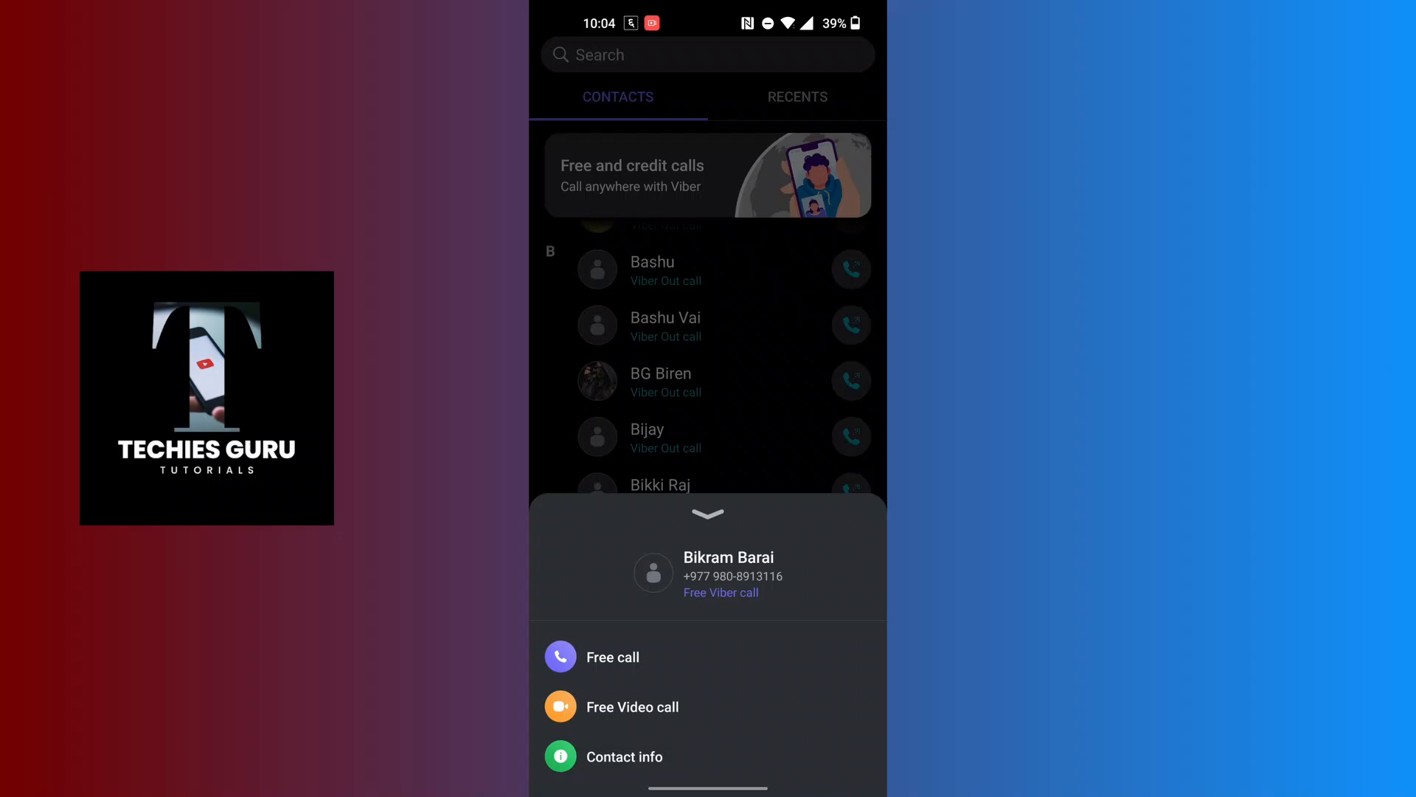
click(624, 756)
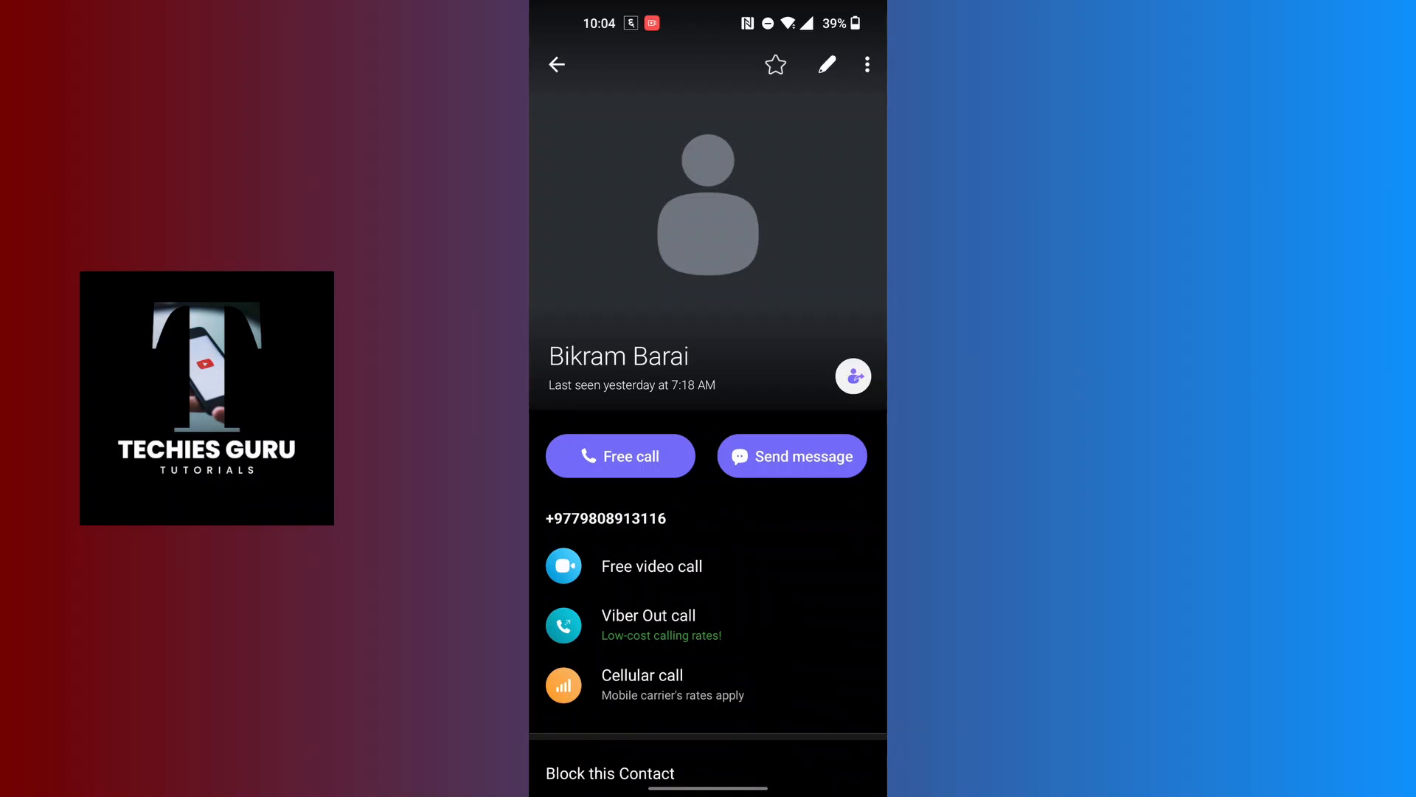
click(825, 65)
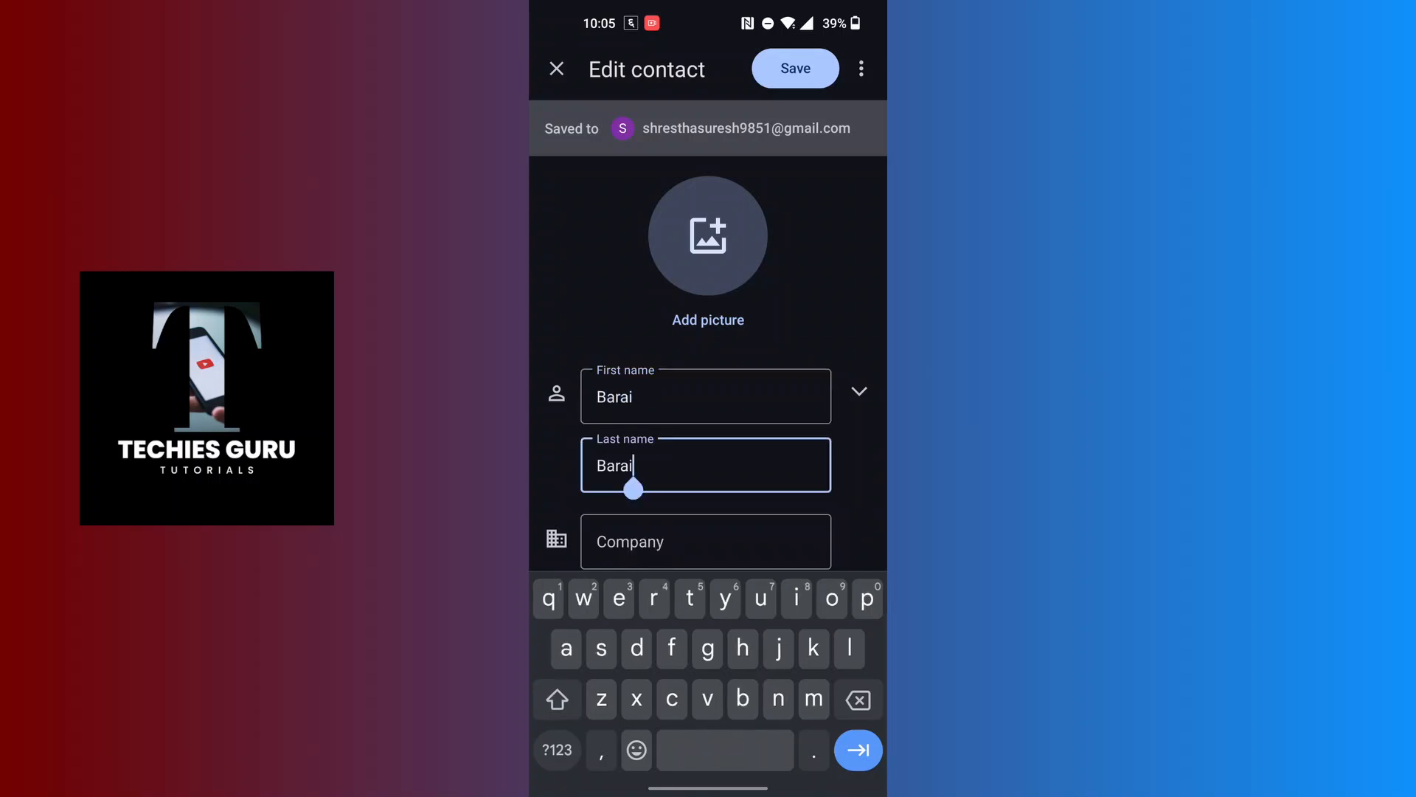
scroll(down, 3)
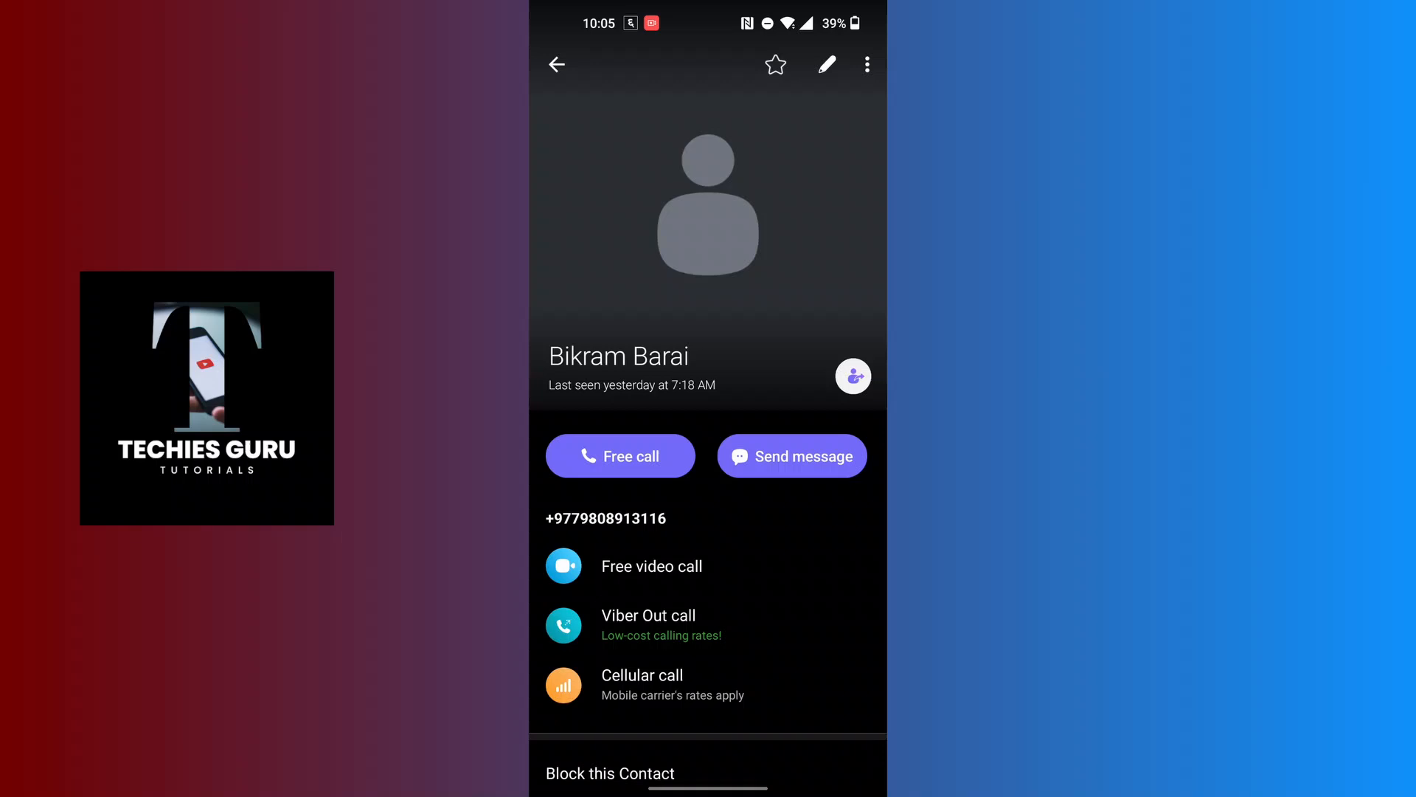
Scroll the Calls contacts to the renamed 'Barai' and open its call options
scroll(down, 3)
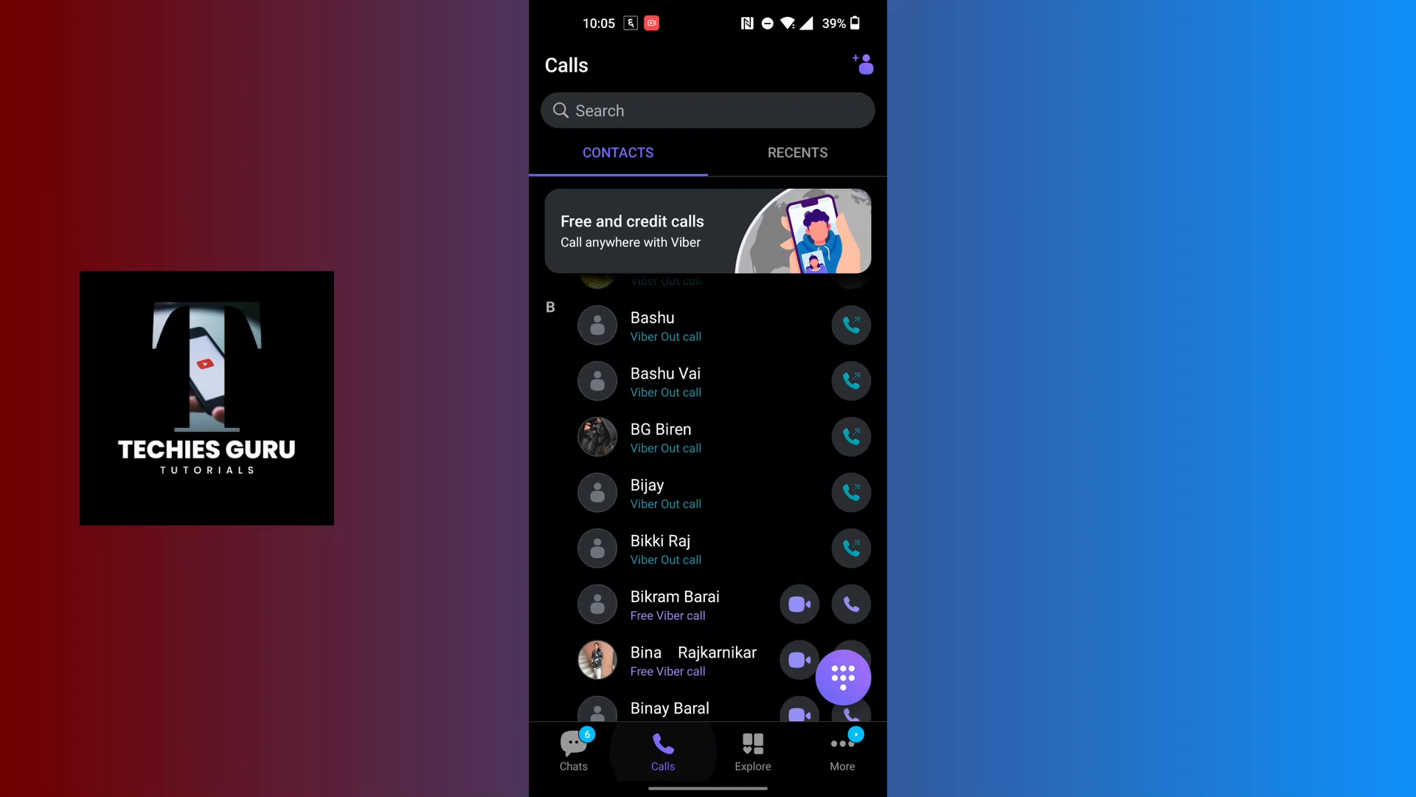
scroll(down, 3)
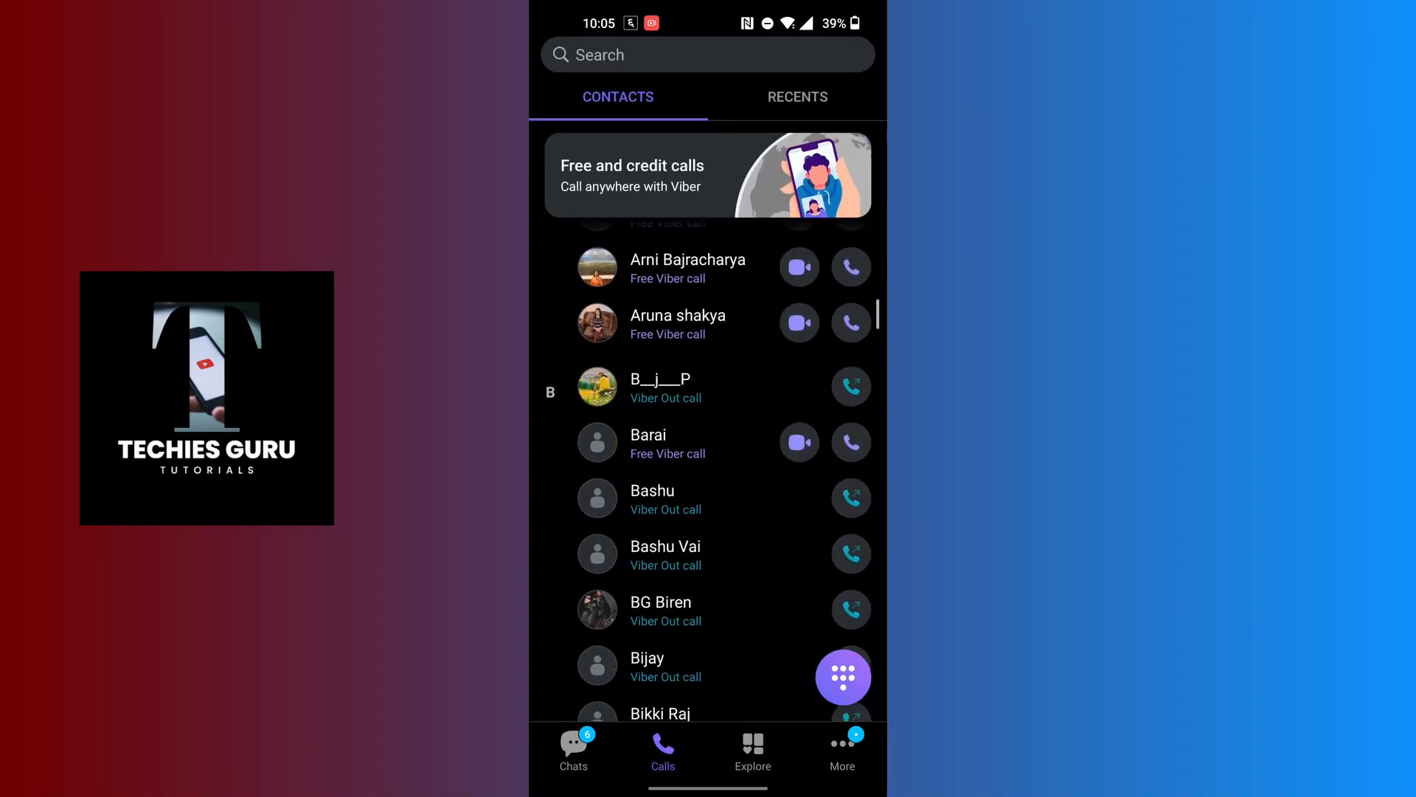
click(647, 442)
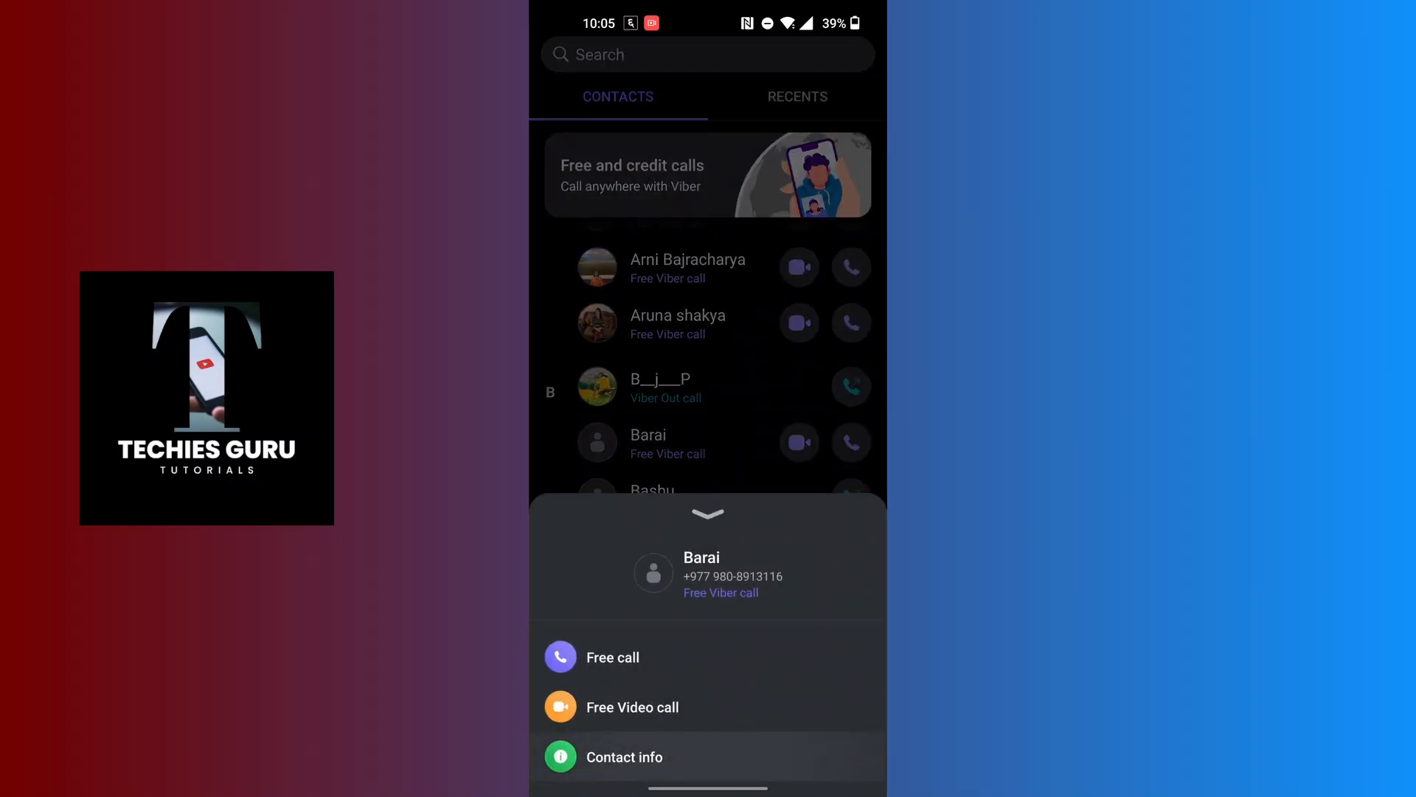